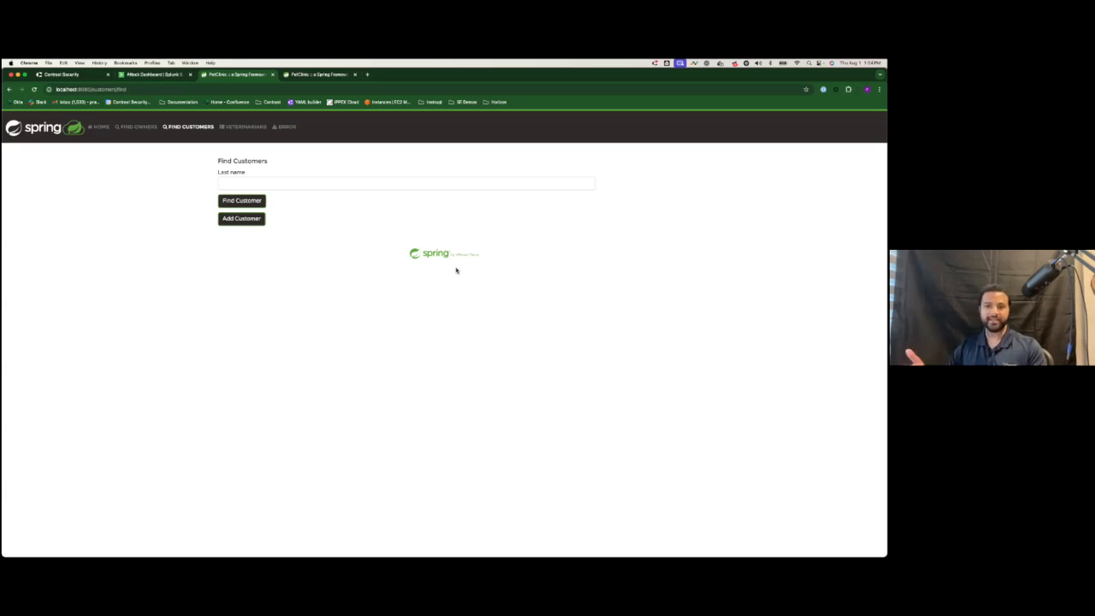
Step: Search customers by last name ' or 1=1 -- so the full customers table is returned
click(406, 183)
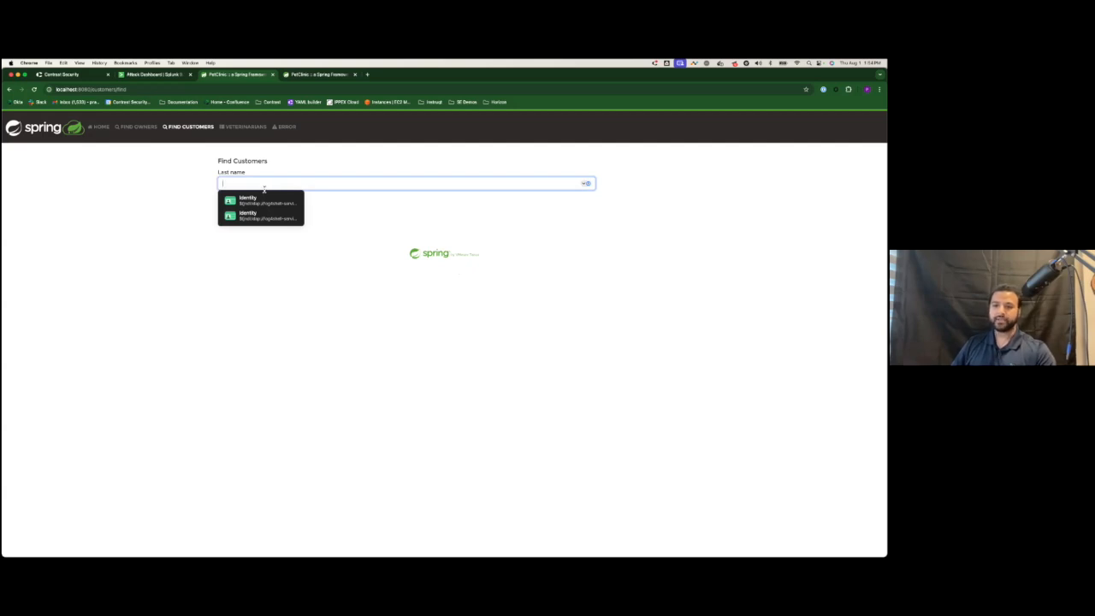
mouse_move(309, 183)
text(')
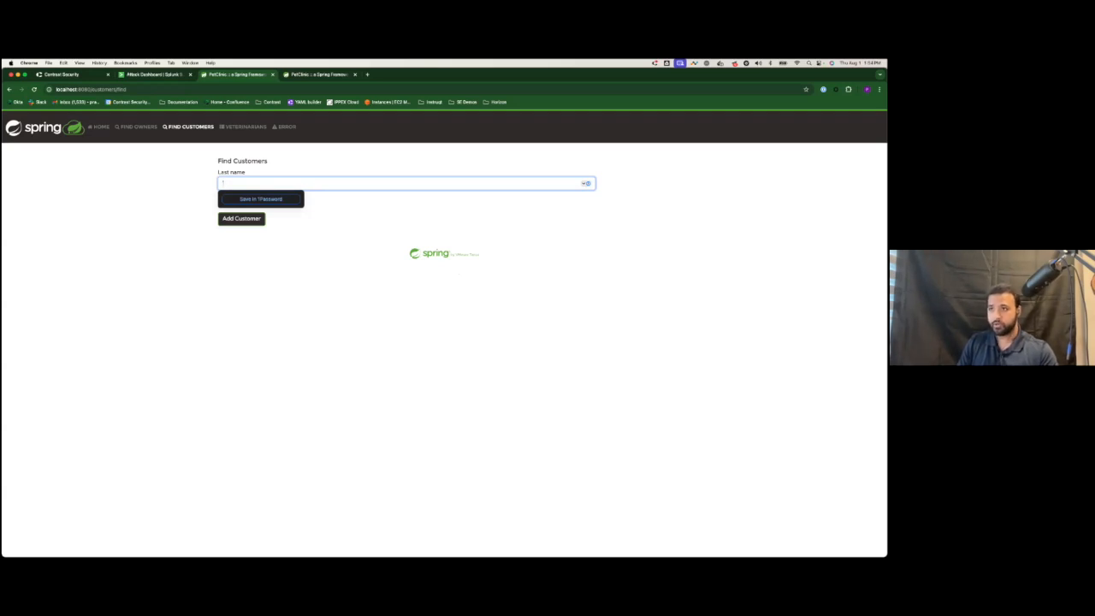
text(or 1=1; #)
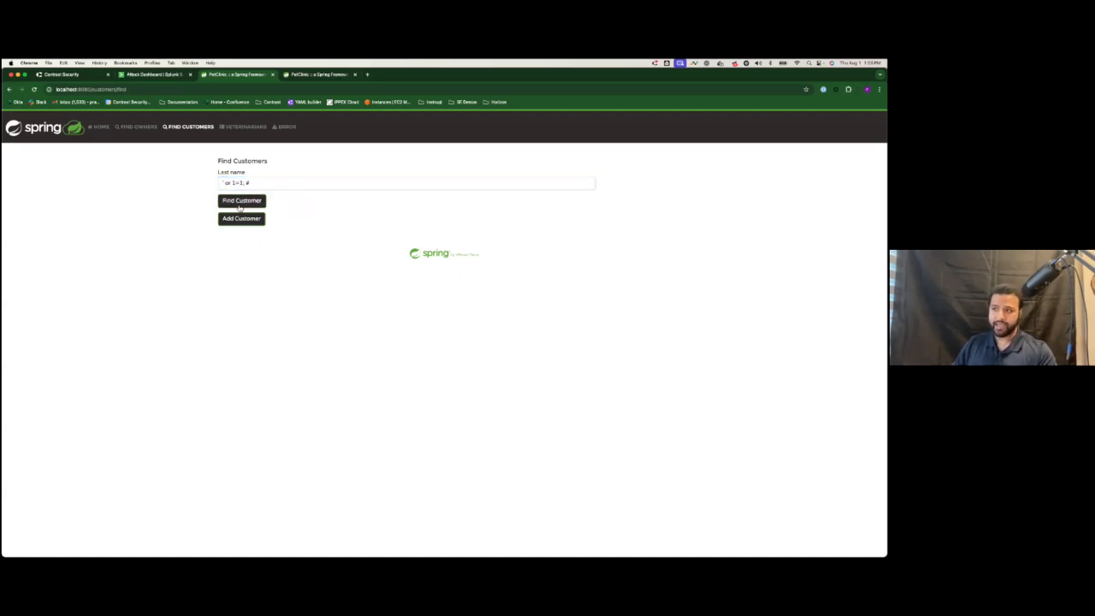
click(241, 200)
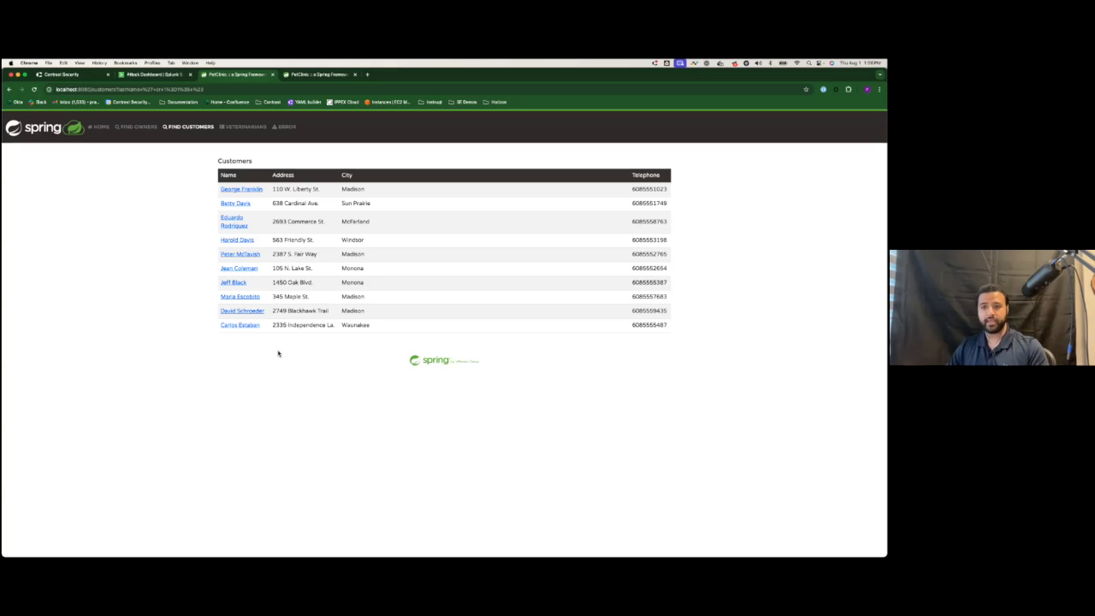
mouse_move(152, 75)
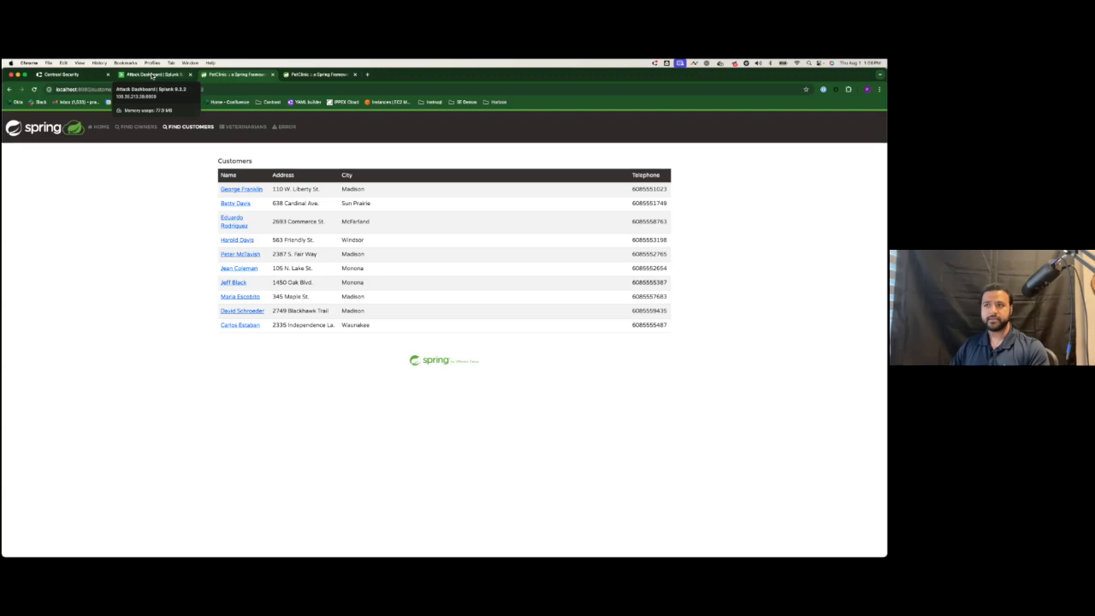
Step: Drill from the Splunk attack chart into the raw SQL injection events and expand the first event's fields
click(154, 75)
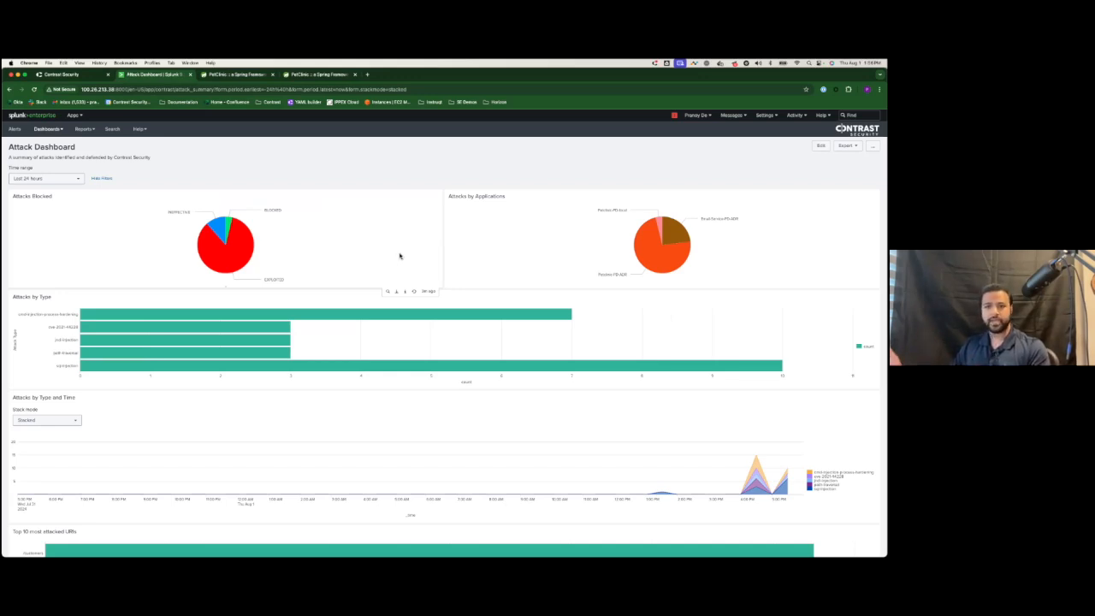
click(113, 128)
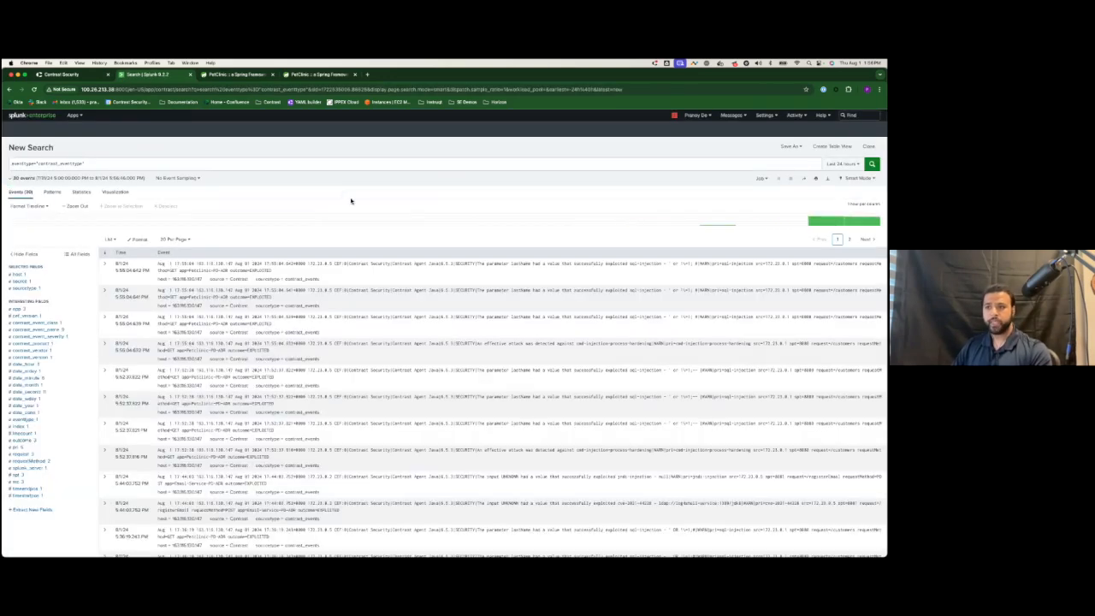
click(253, 271)
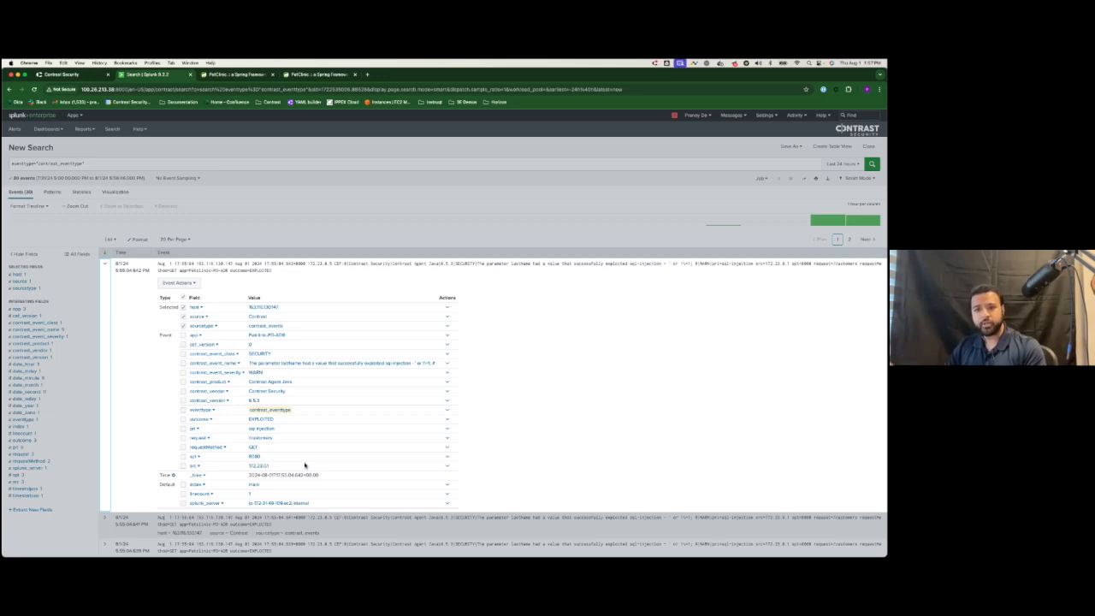
mouse_move(305, 445)
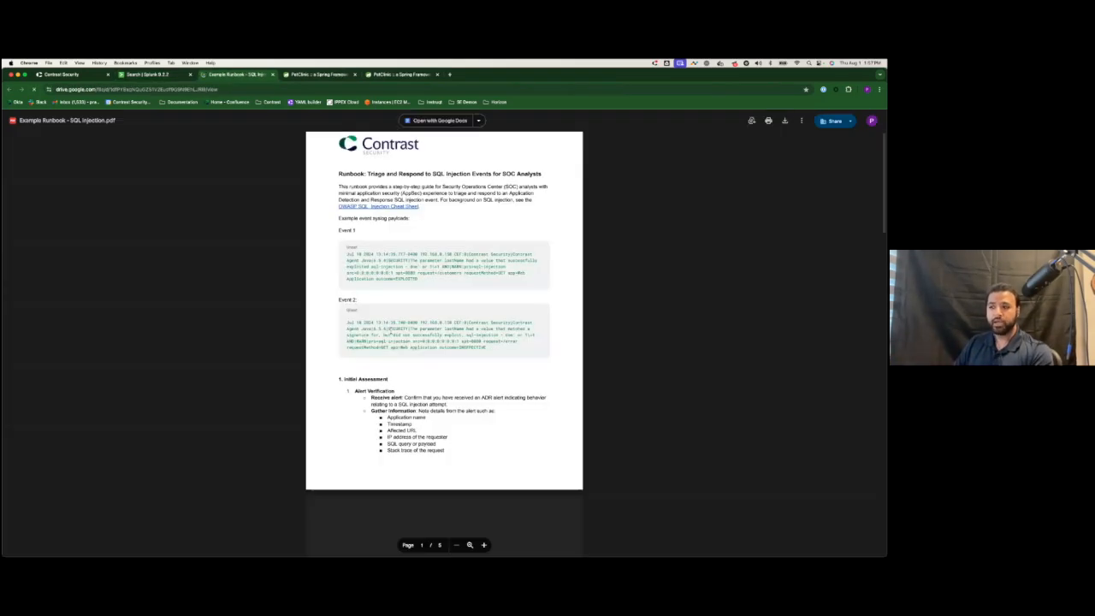
Step: Page through the SQL Injection runbook's triage and technical analysis down to containment and mitigation
scroll(down, 3)
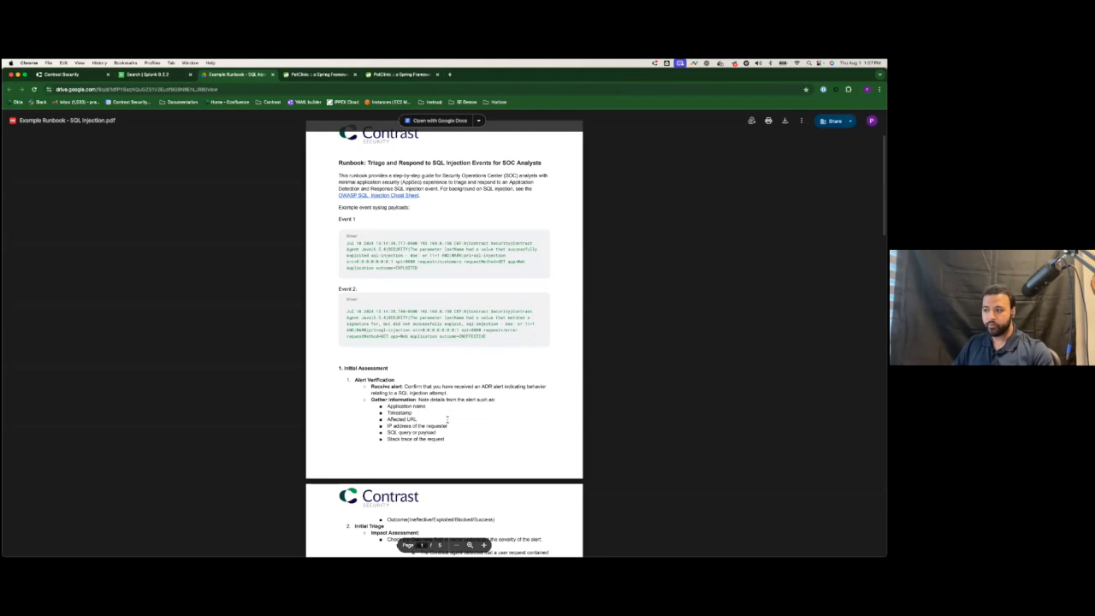
scroll(down, 3)
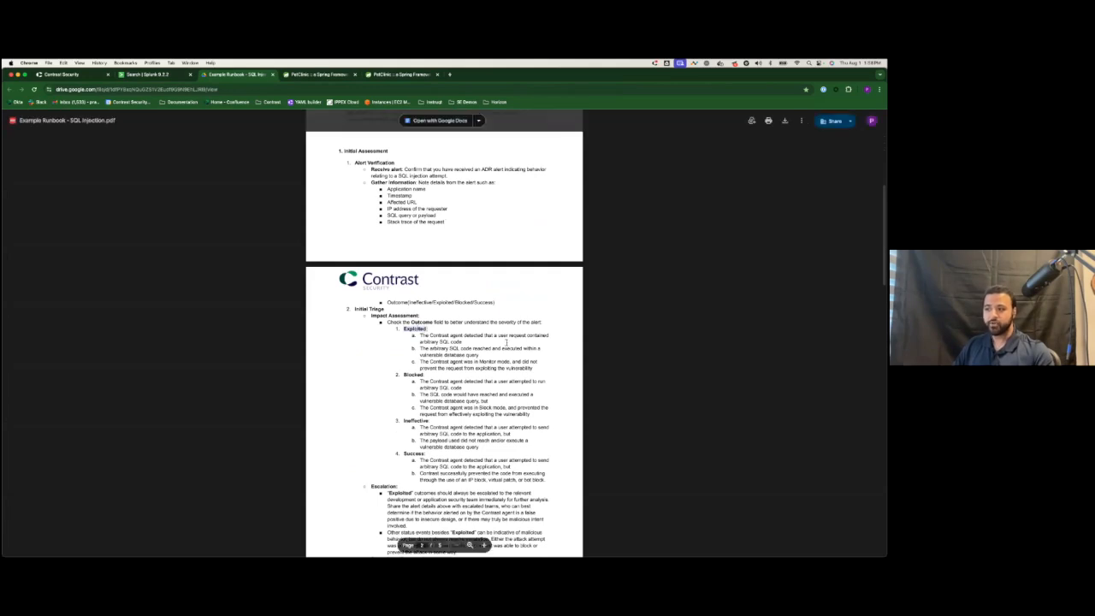
scroll(down, 3)
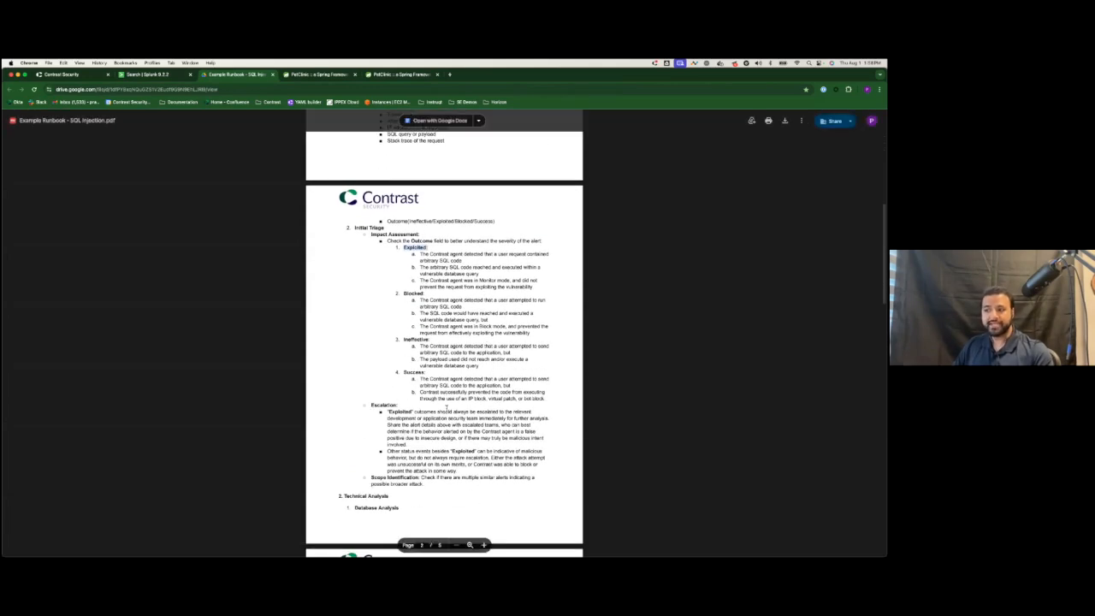
scroll(down, 3)
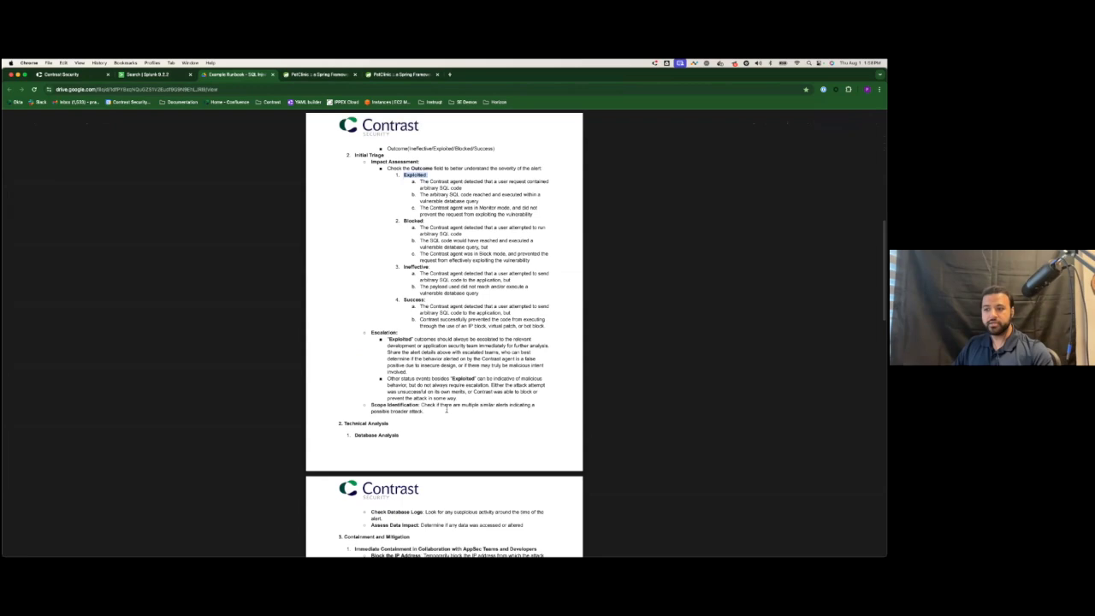
scroll(down, 3)
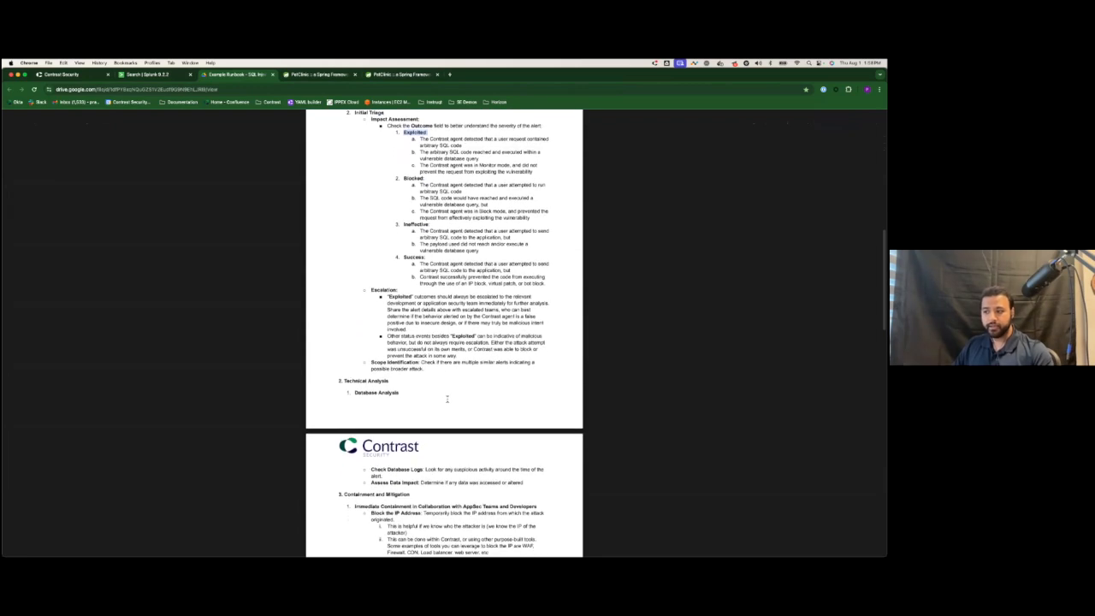
scroll(down, 3)
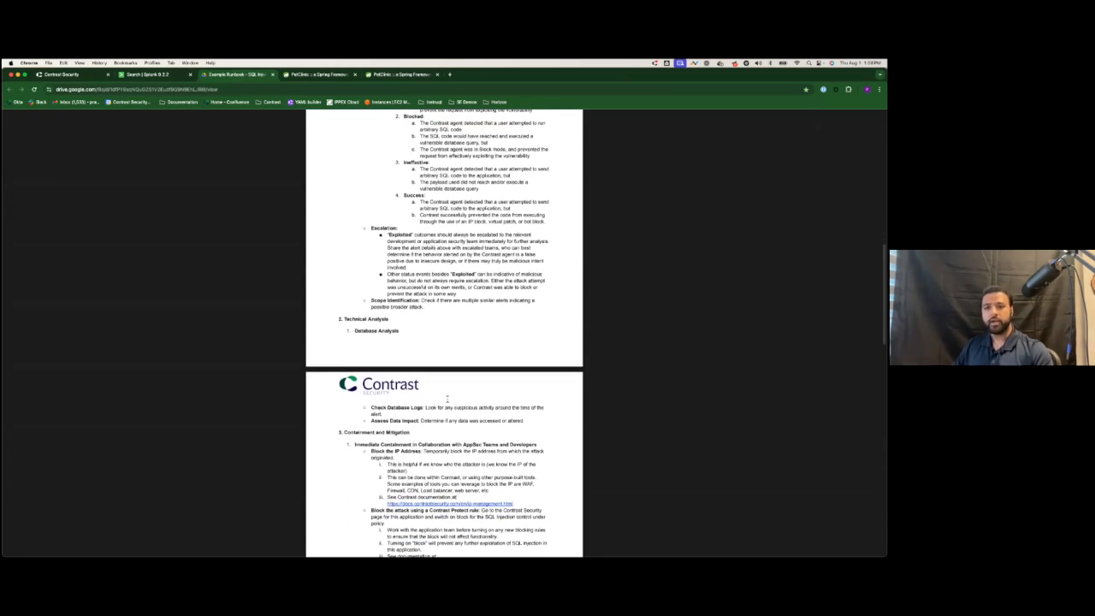
scroll(down, 3)
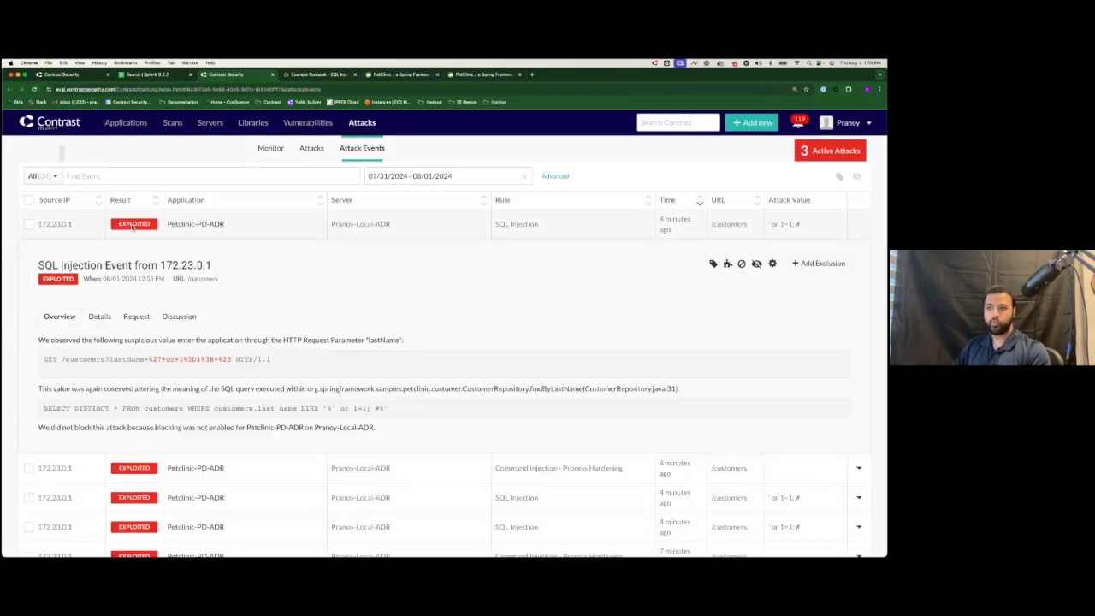
Step: Show the exploited SQL Injection event's code location details with the full Java stack trace expanded
click(99, 315)
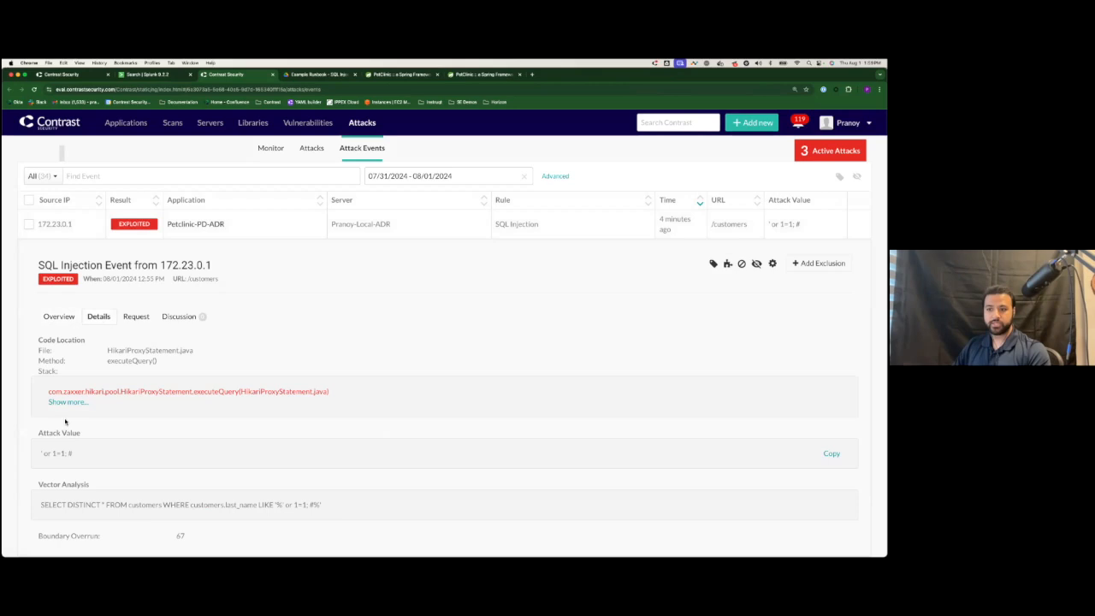
click(67, 402)
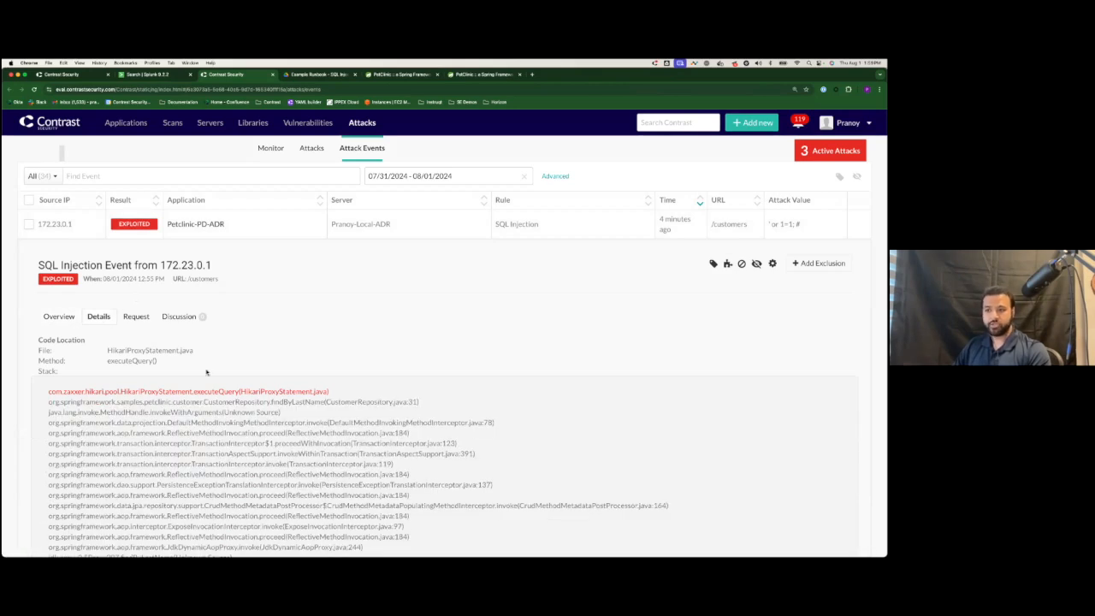
mouse_move(216, 376)
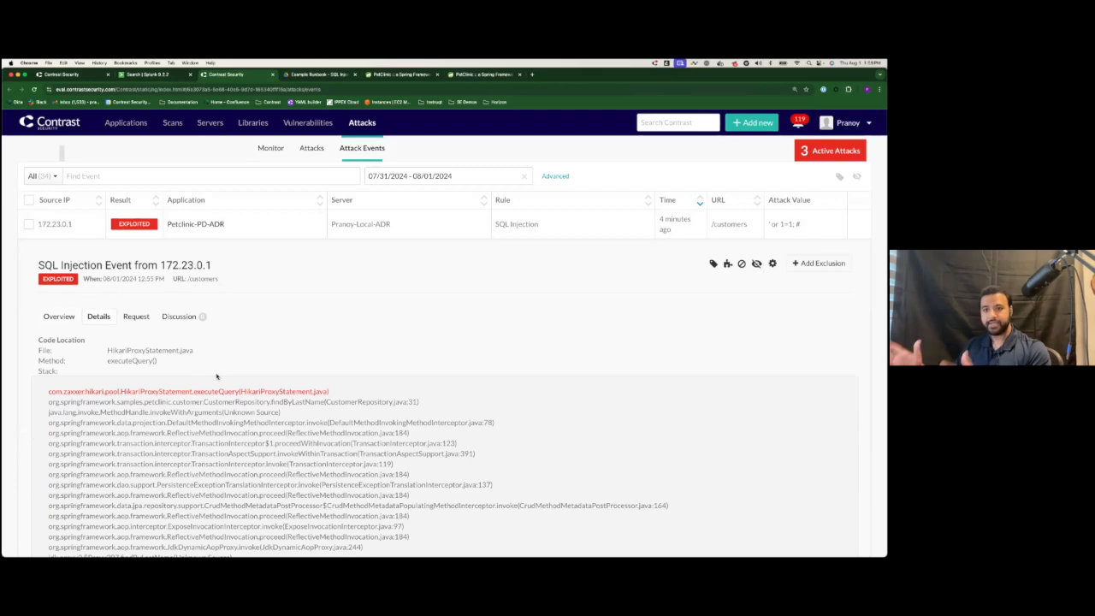
mouse_move(465, 323)
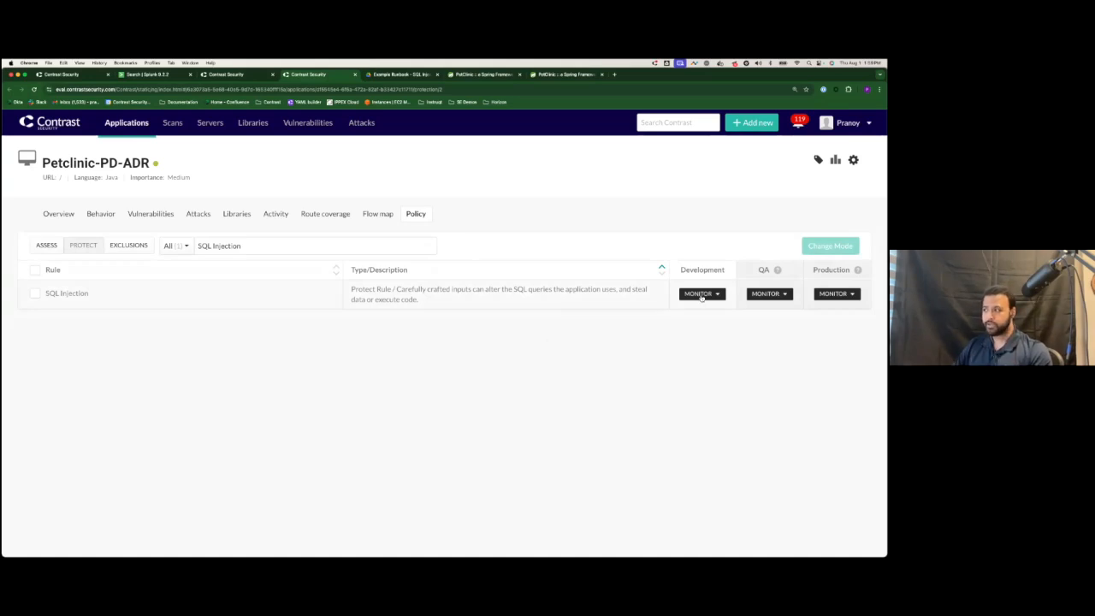
Step: Open the Development mode choices for the Petclinic-PD-ADR SQL Injection protect rule to set it to Block
click(701, 294)
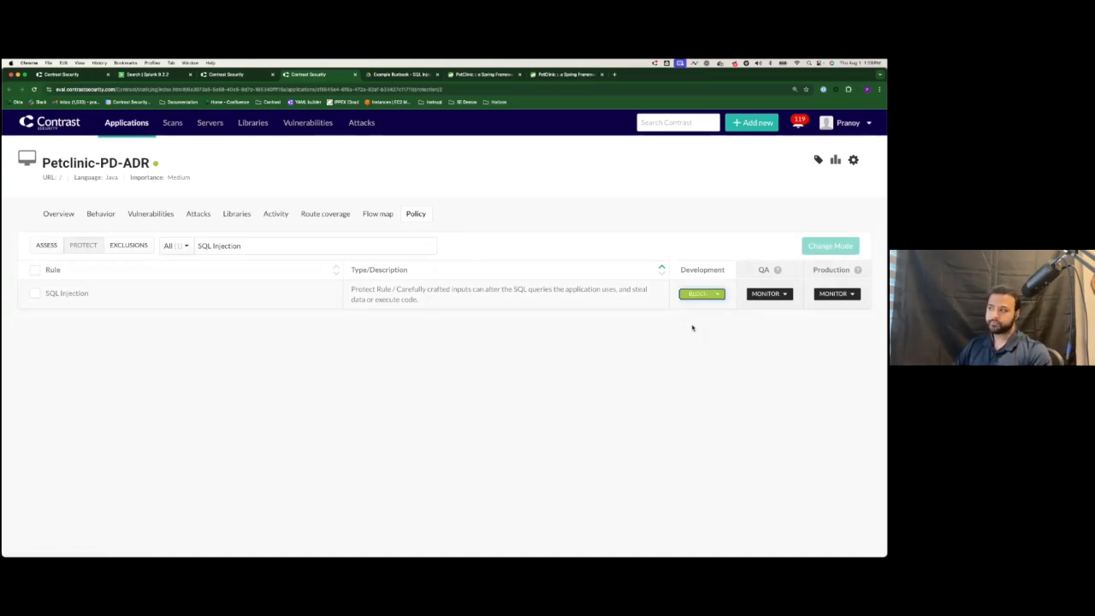
click(701, 295)
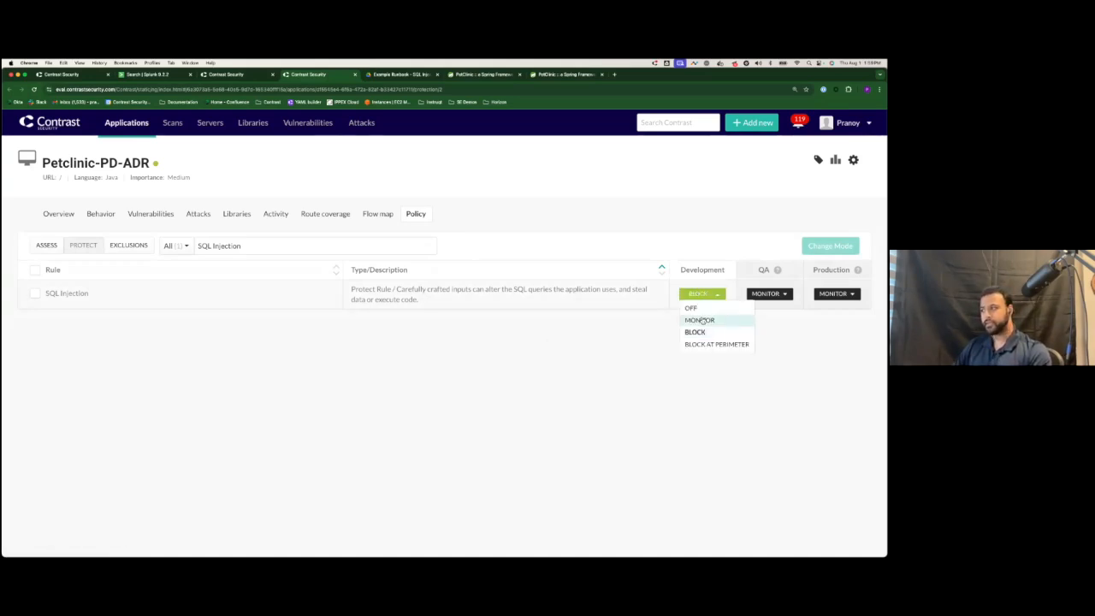